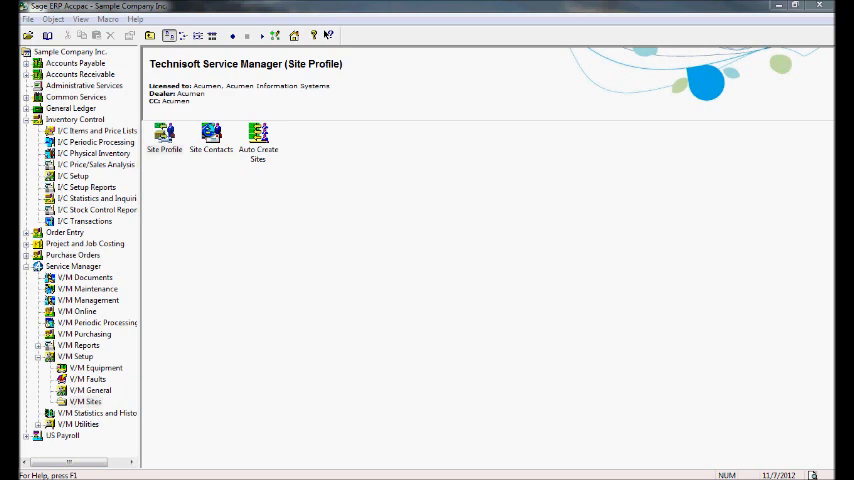
Launch Site Profile on a blank Customer Site record and review the available site types.
double_click(164, 136)
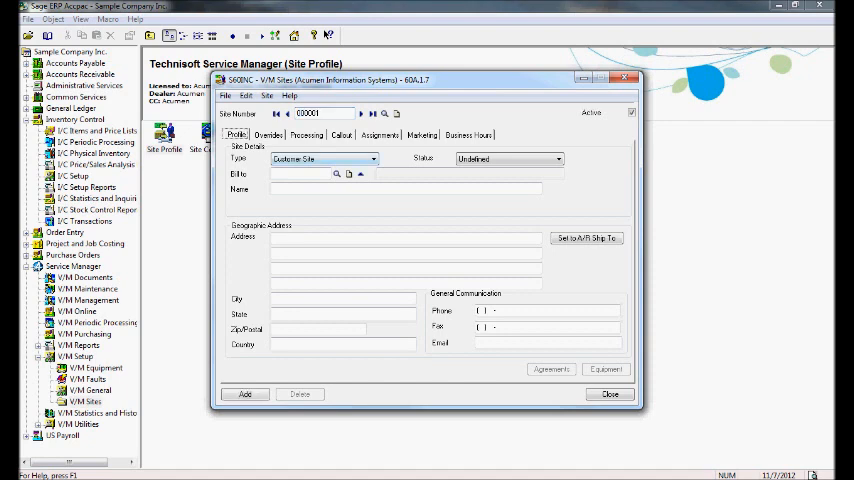
click(372, 160)
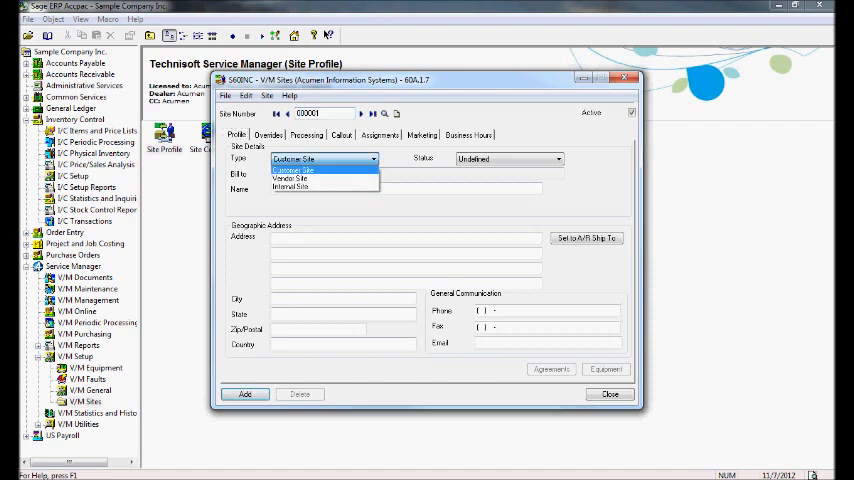
mouse_move(290, 176)
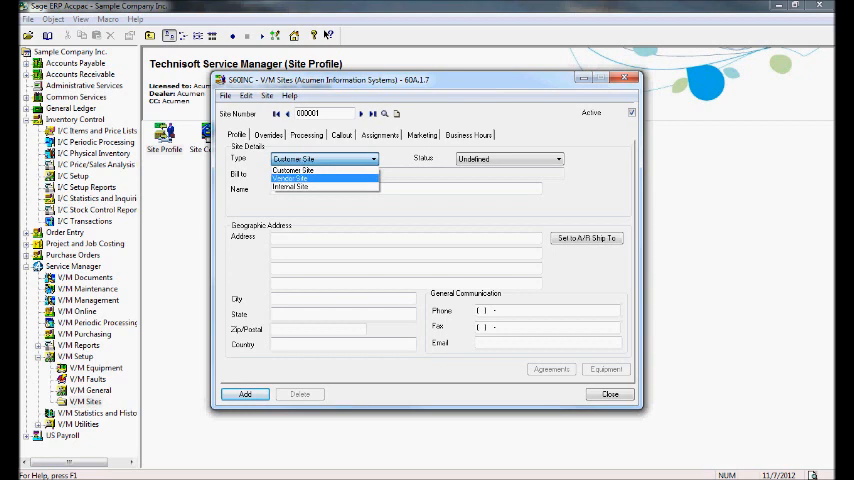
click(292, 160)
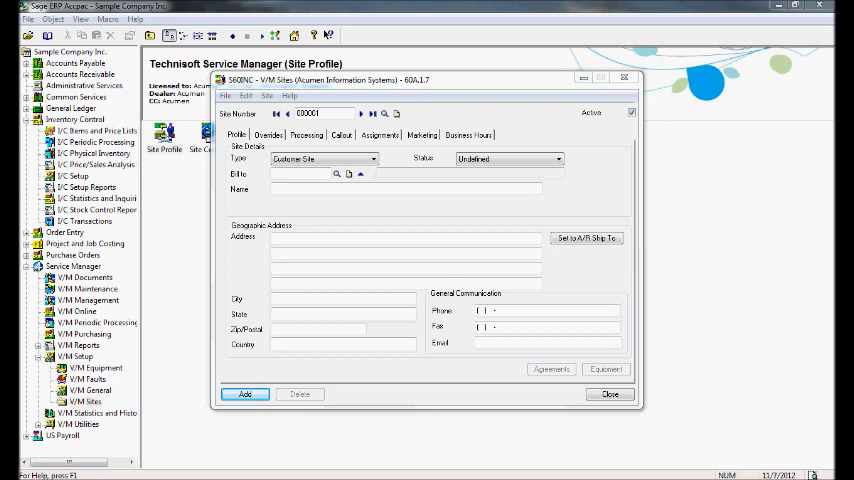
click(224, 96)
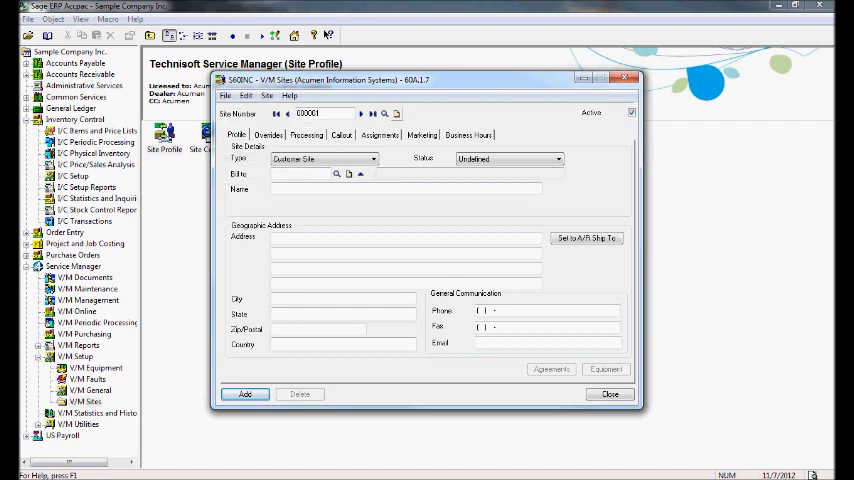
Start an export of site records via File > Export > Export Sites.
click(244, 392)
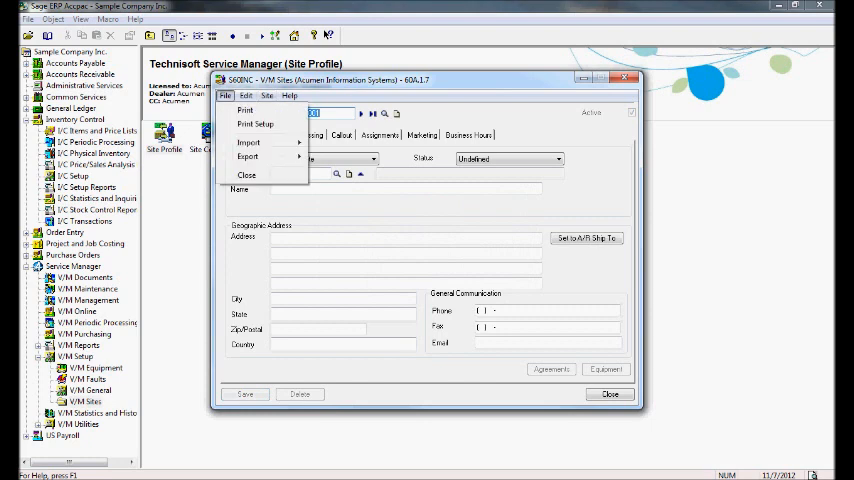
click(248, 156)
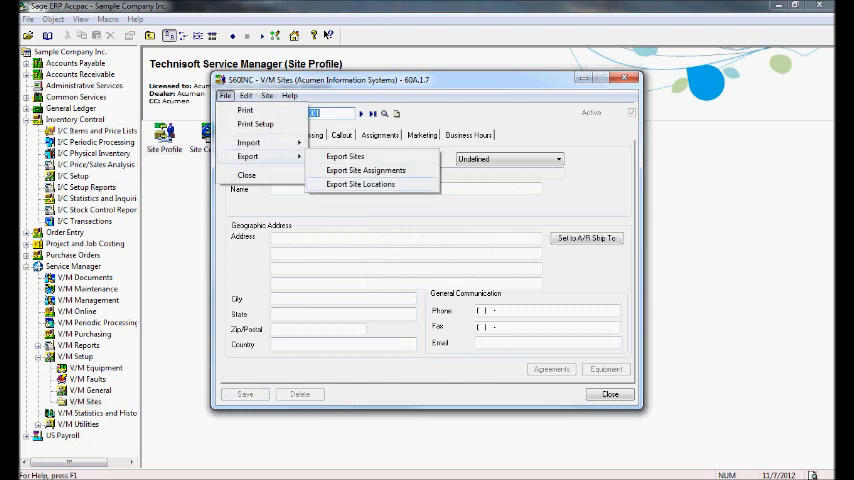
click(344, 156)
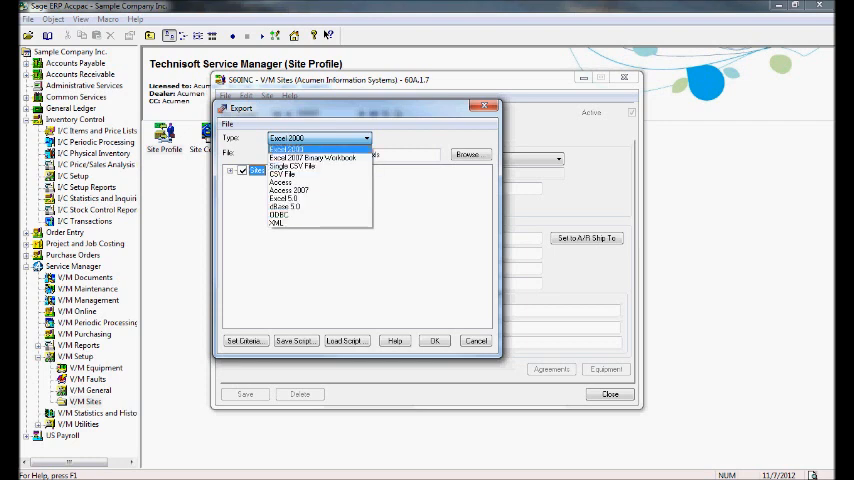
Target the export at an Excel 2000 file on the desktop and check the Sites field list.
click(288, 136)
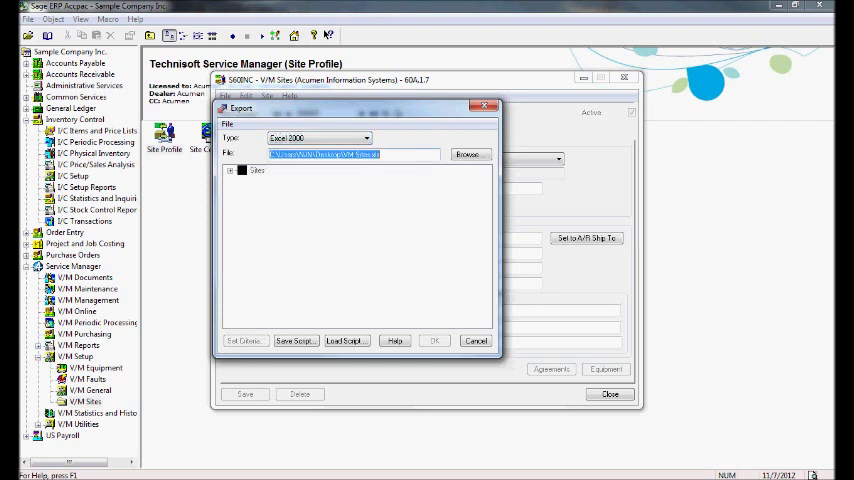
click(242, 170)
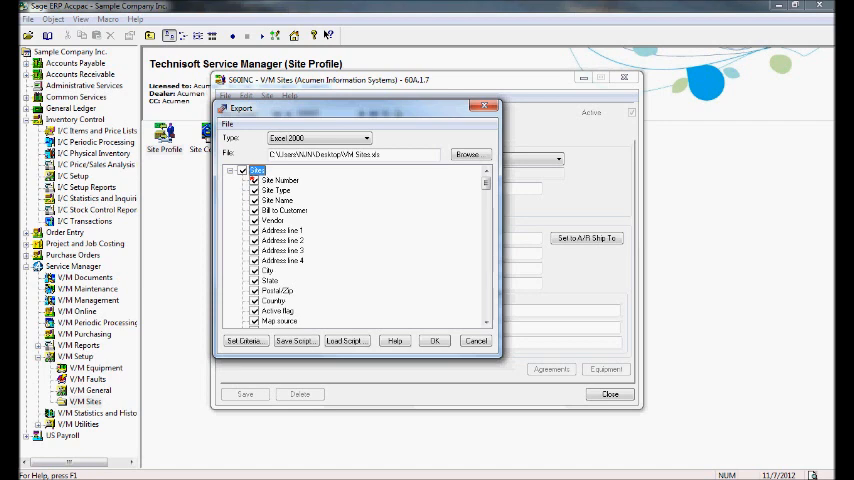
click(232, 170)
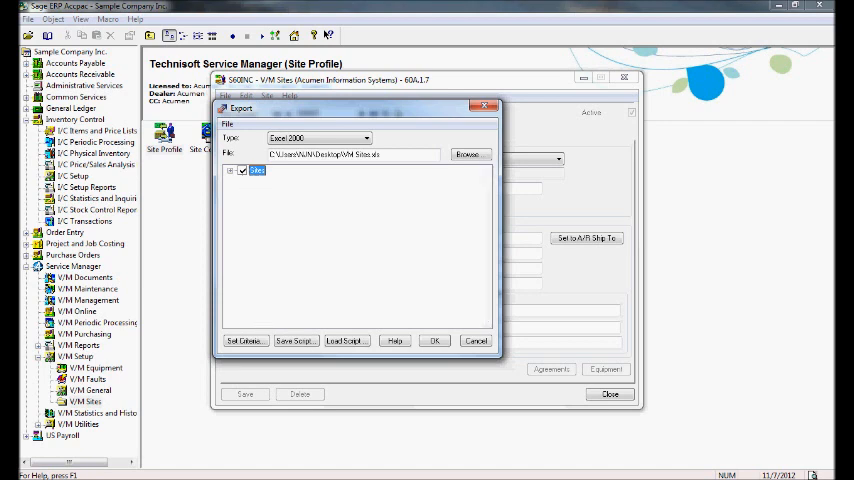
click(232, 170)
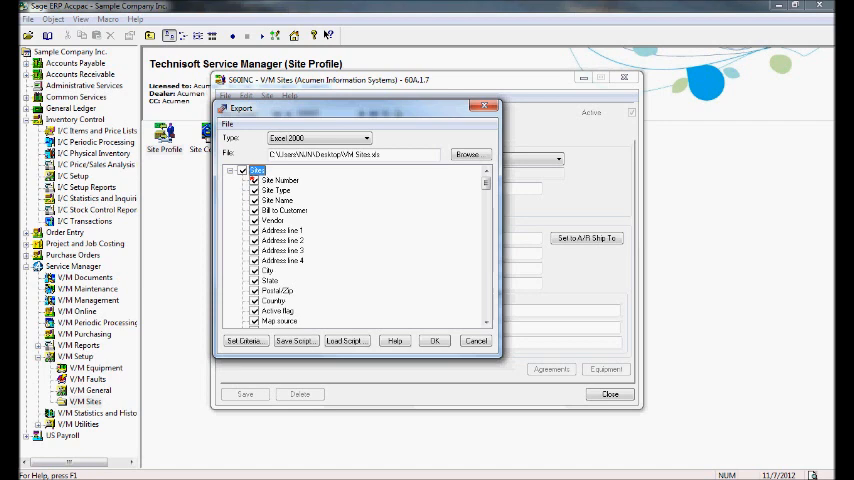
click(230, 170)
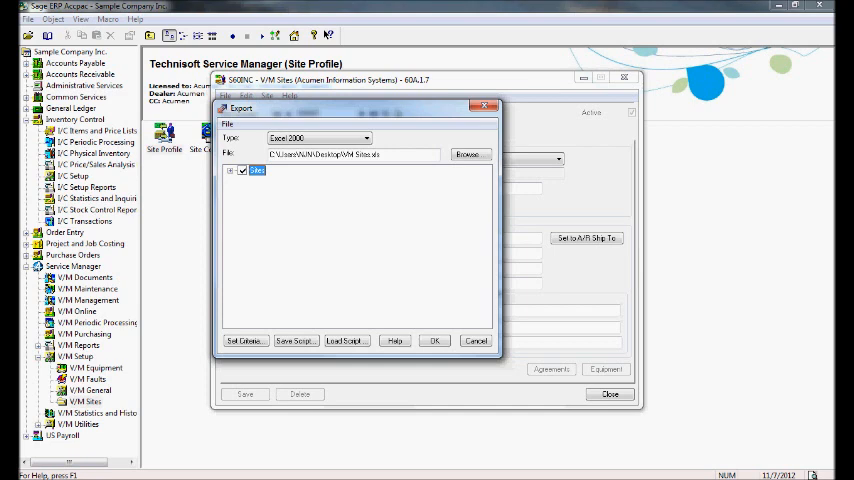
click(244, 340)
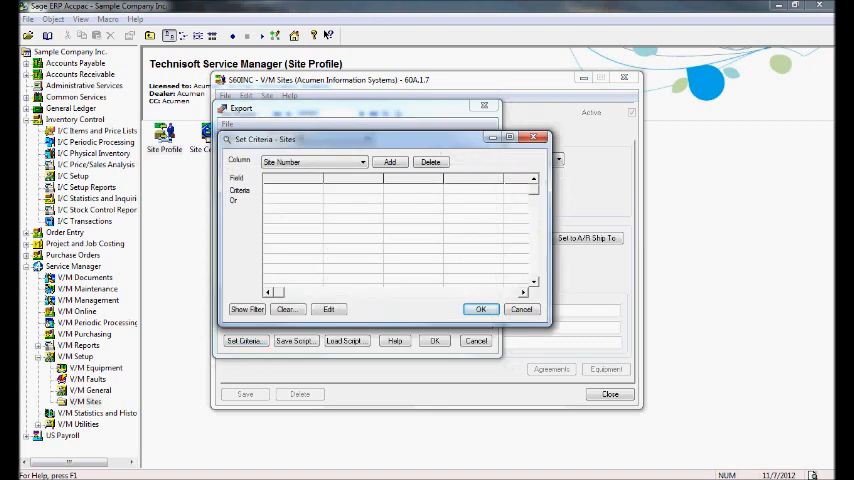
Add a criterion Site Type = Customer Site.
click(356, 162)
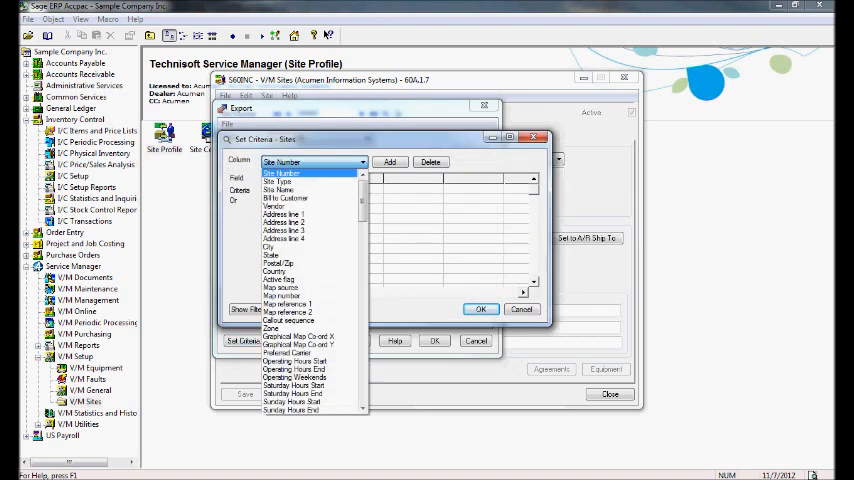
click(276, 206)
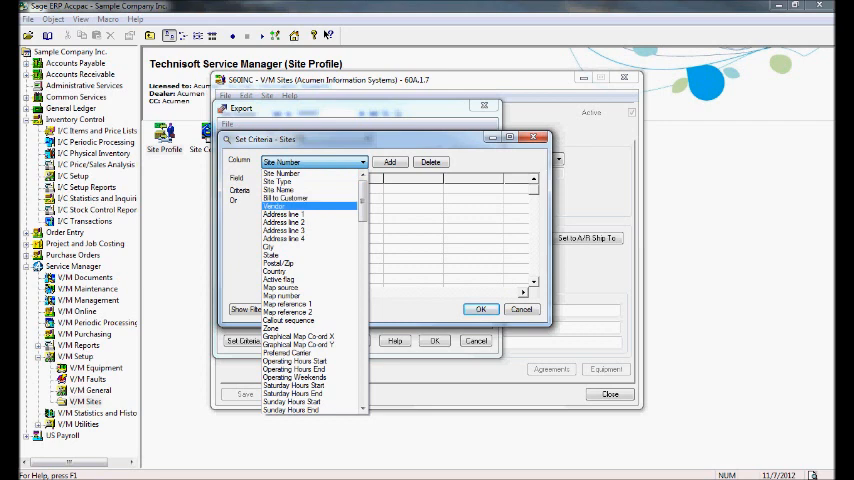
click(280, 188)
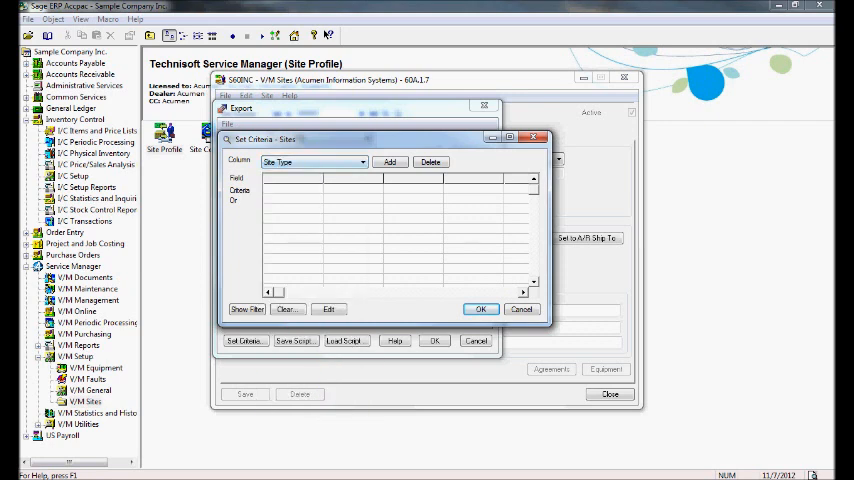
click(388, 160)
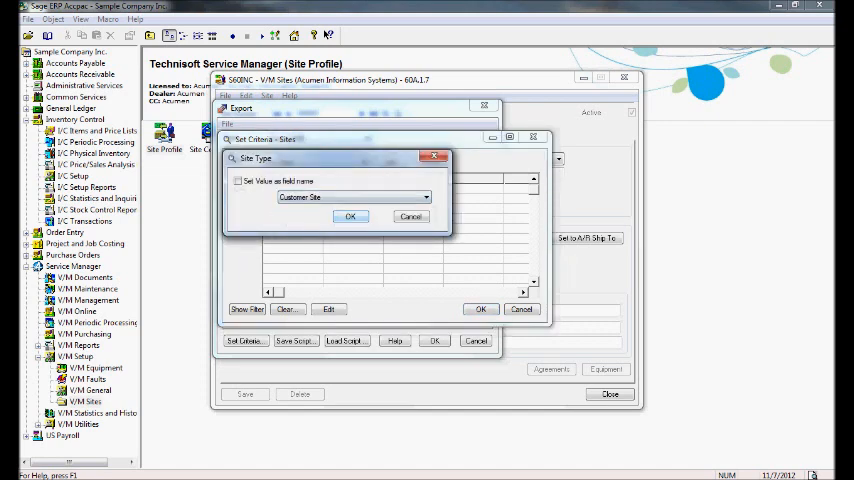
click(350, 216)
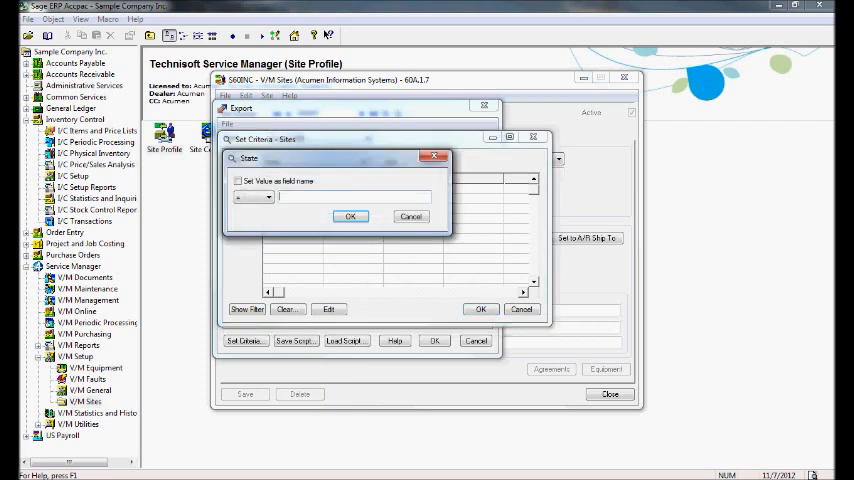
Add a second criterion State = CA.
text(CA)
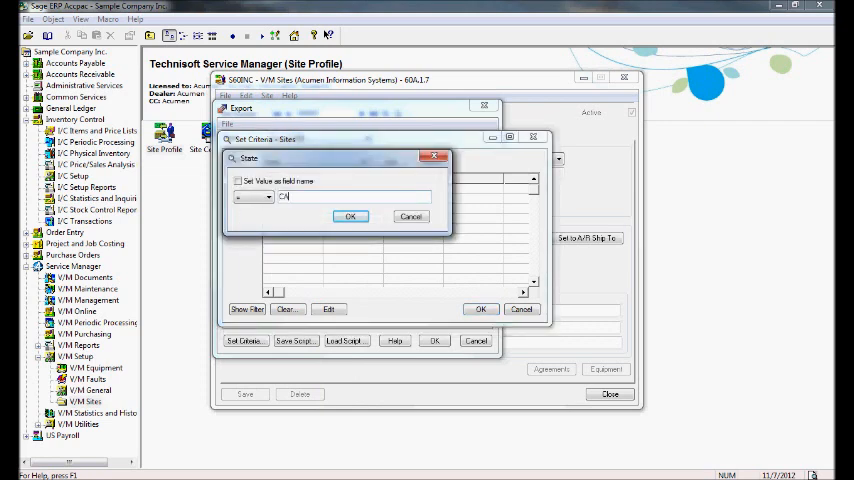
click(268, 196)
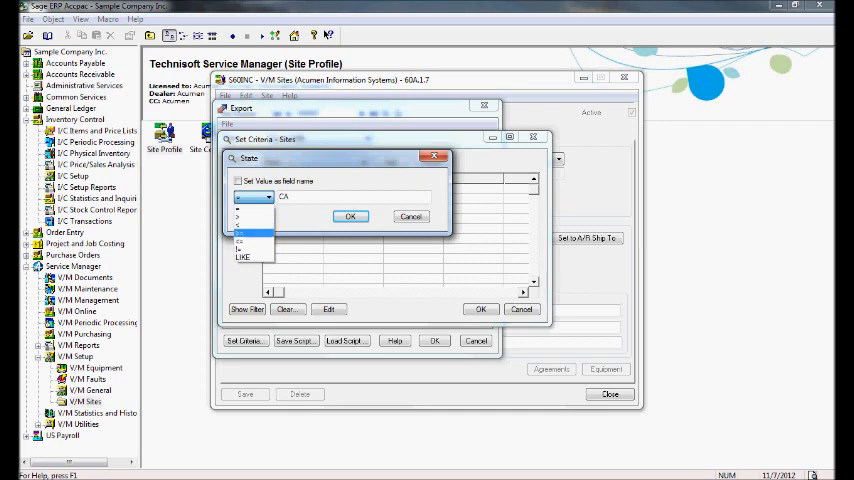
click(250, 256)
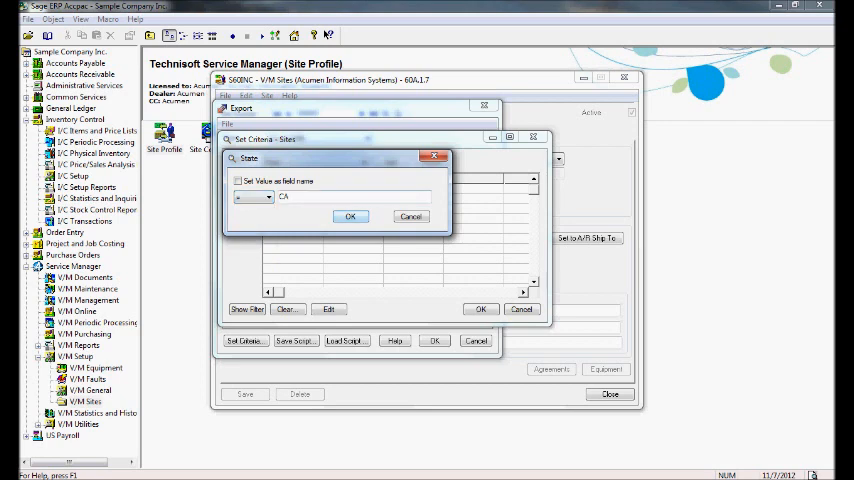
click(348, 216)
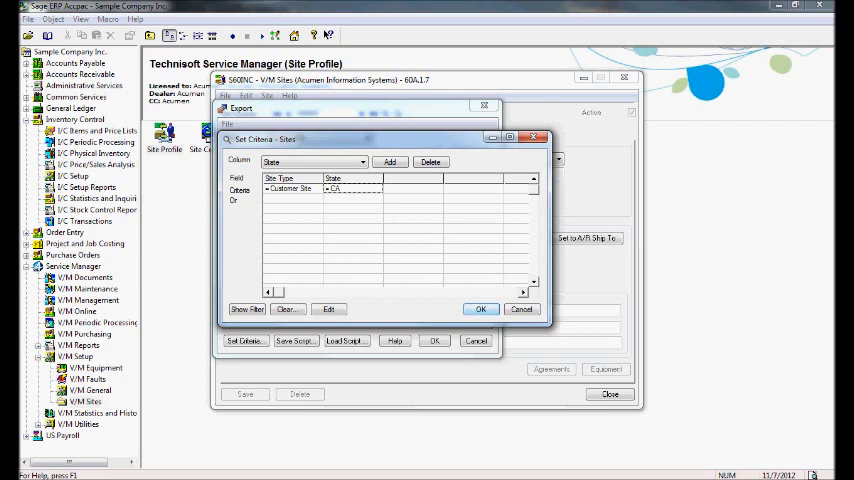
Run the Sites export with these criteria, exporting 10 California records, and dismiss the summary.
click(480, 308)
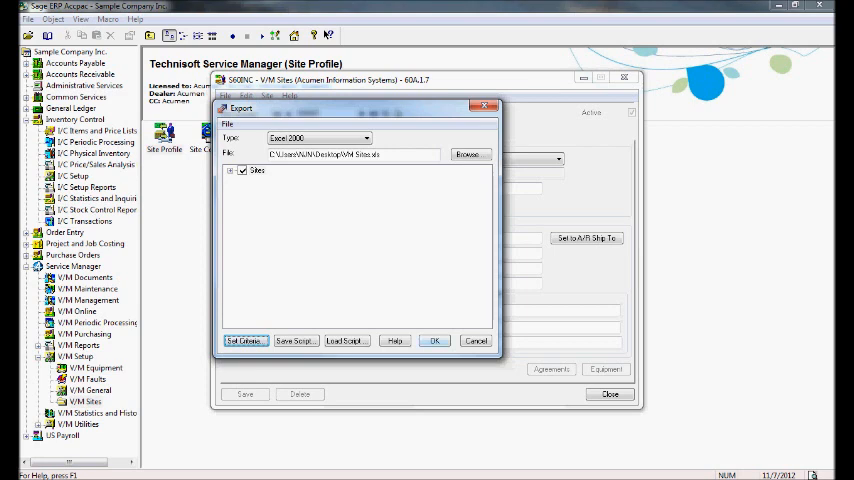
click(434, 340)
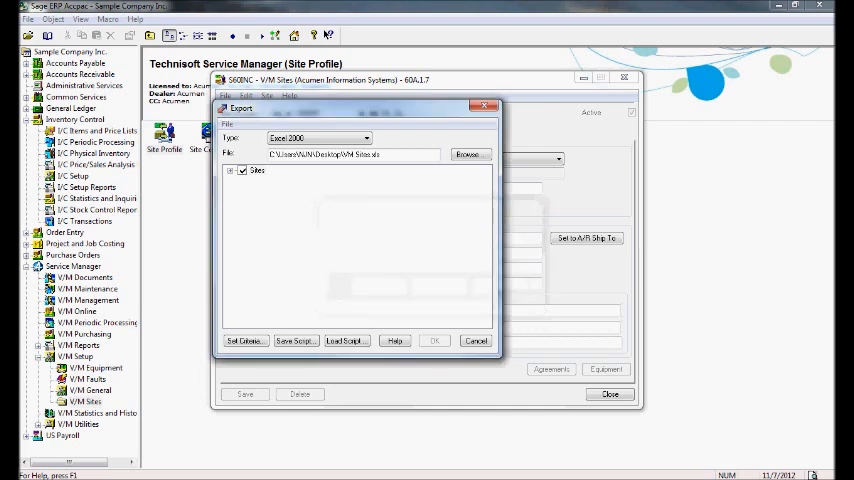
click(434, 340)
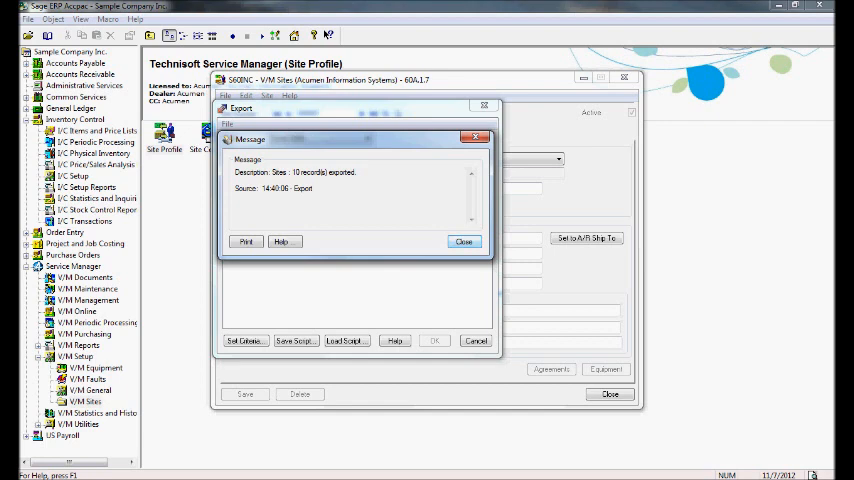
click(464, 240)
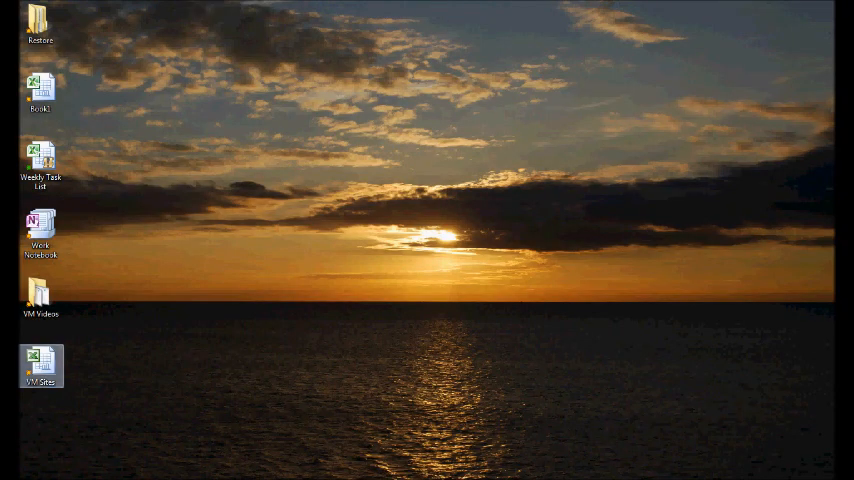
double_click(40, 366)
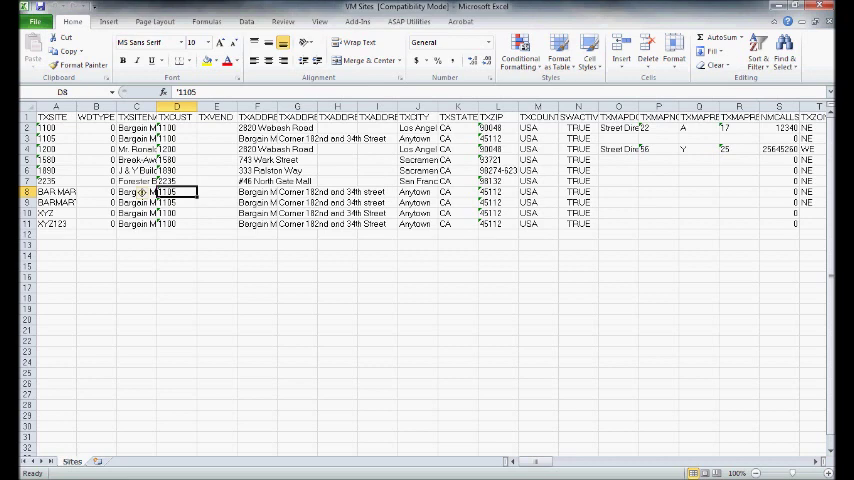
click(256, 192)
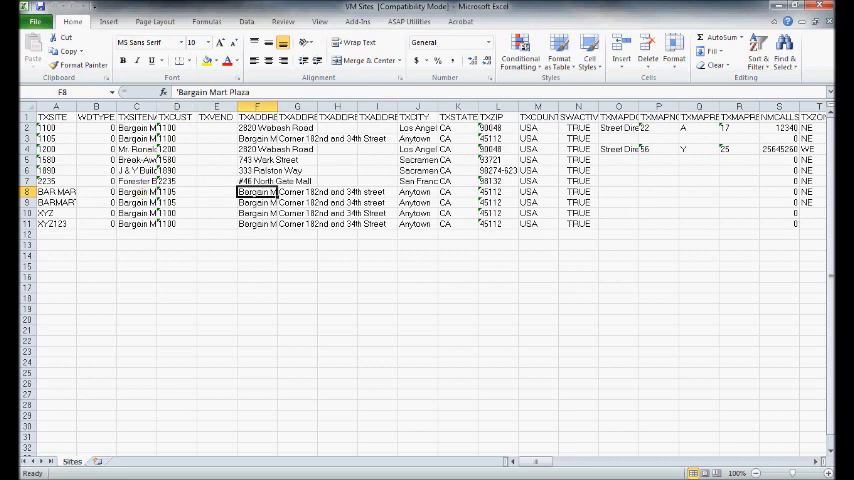
click(296, 192)
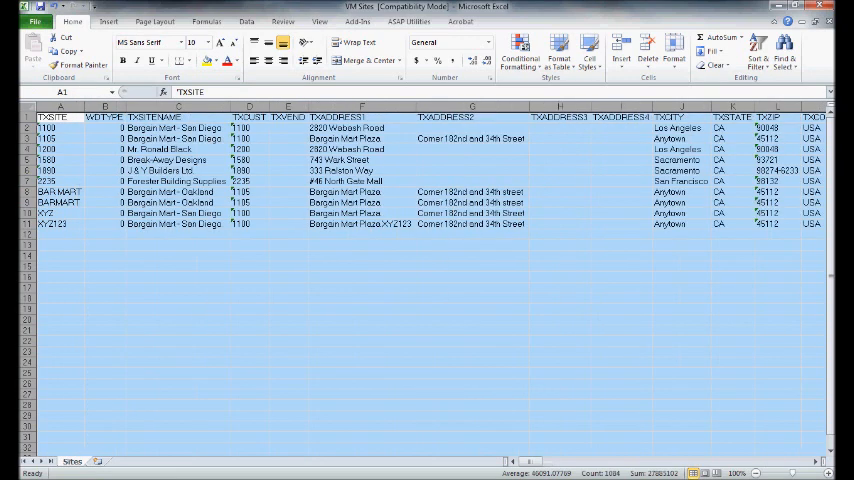
click(288, 170)
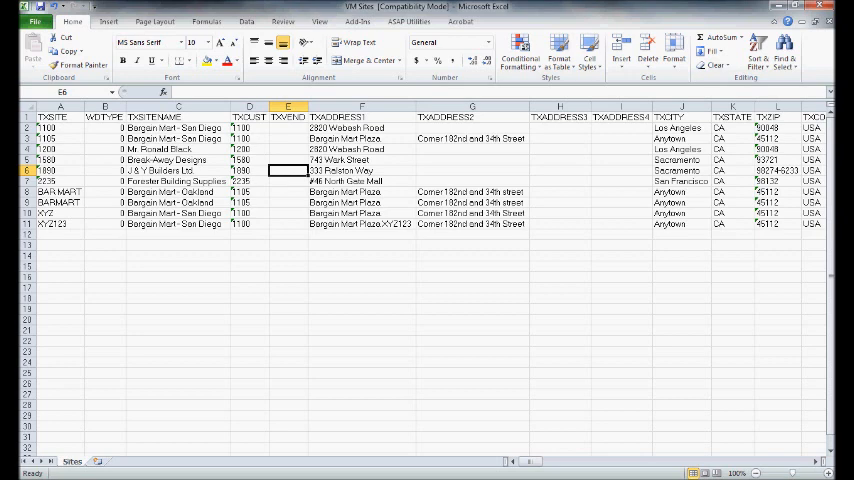
click(360, 170)
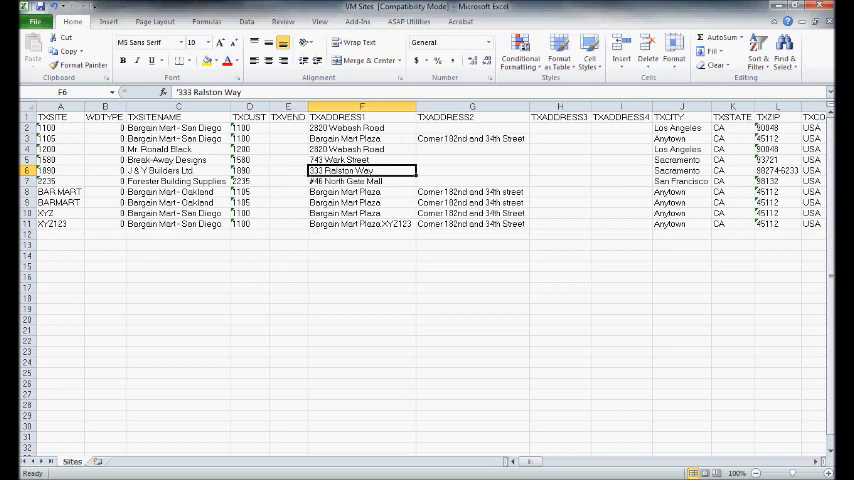
click(560, 170)
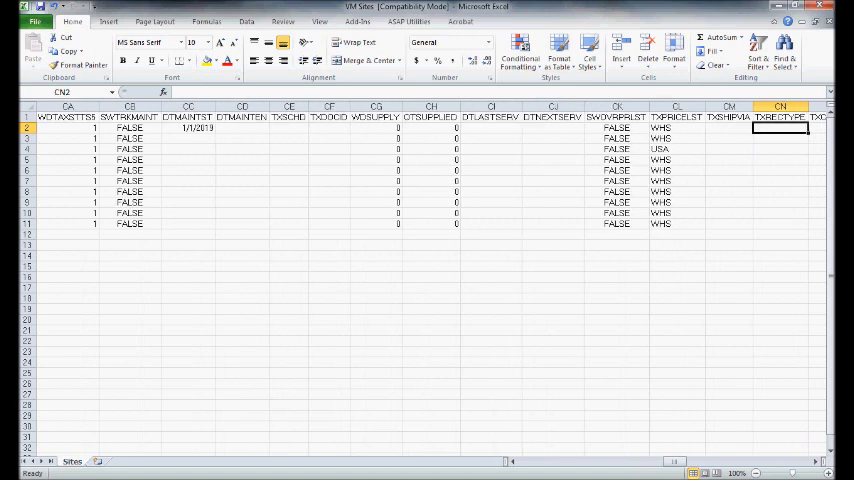
Fill the price list override cells CK2:CK10 with TRUE for every site row.
click(616, 128)
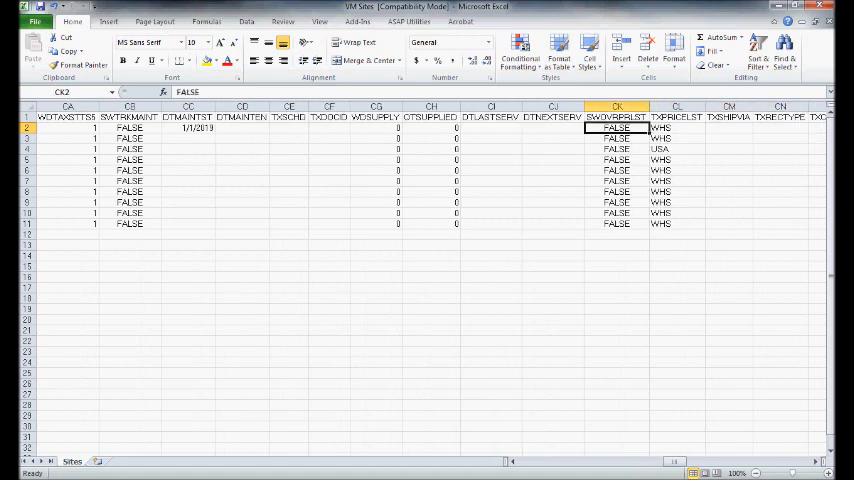
drag(616, 128, 616, 148)
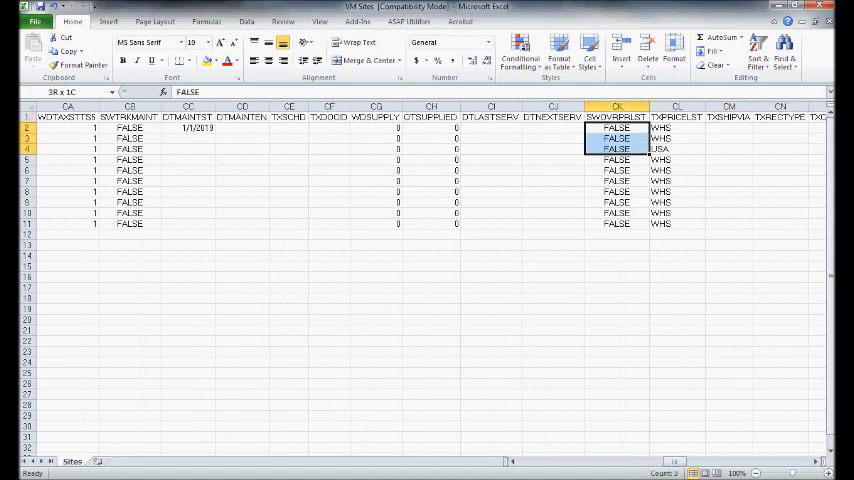
drag(616, 128, 616, 224)
text(TRUE)
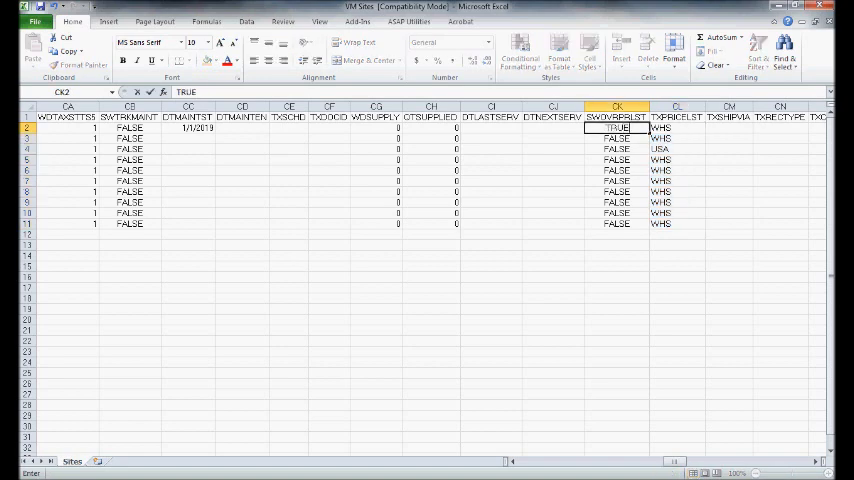
key(Return)
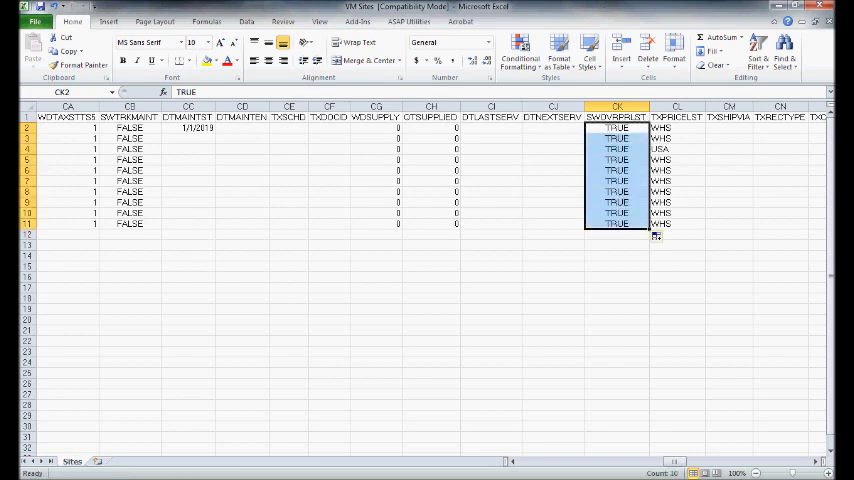
click(616, 256)
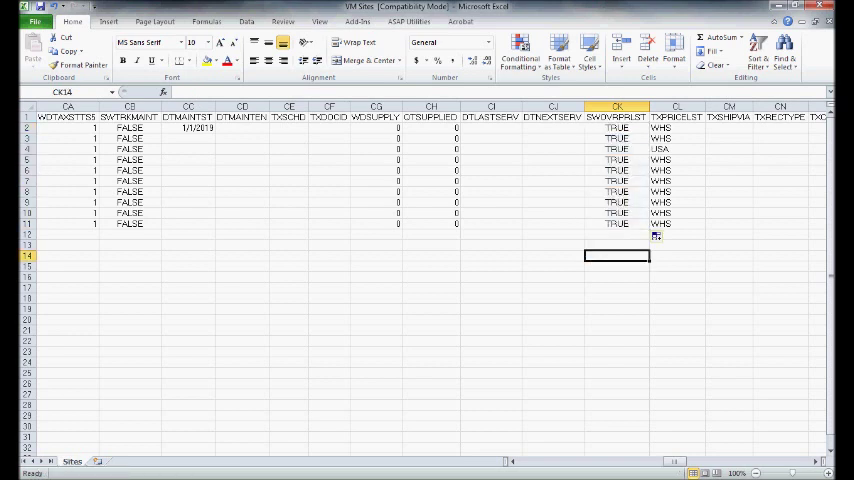
Enter RTL in the first price list cell and paste it down to every remaining site row.
click(676, 128)
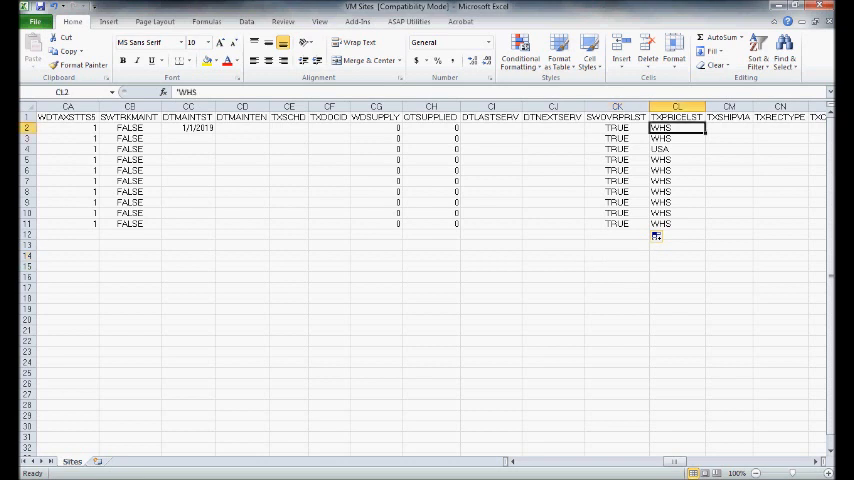
text(RTL)
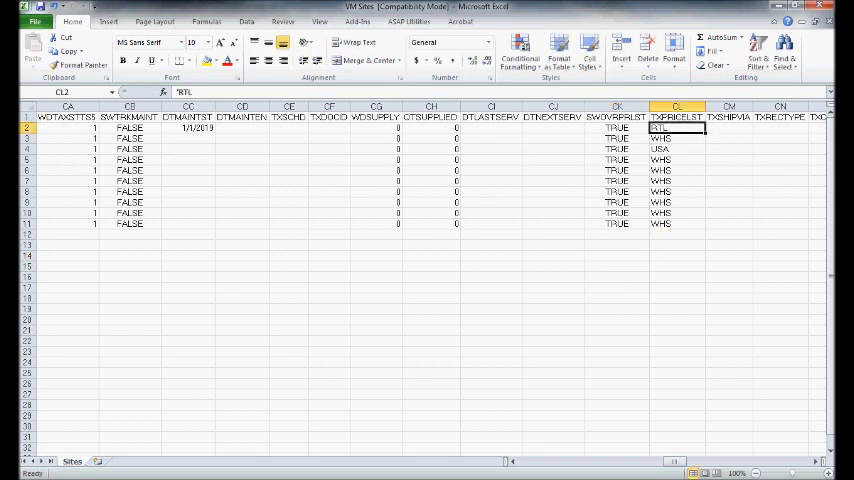
click(676, 192)
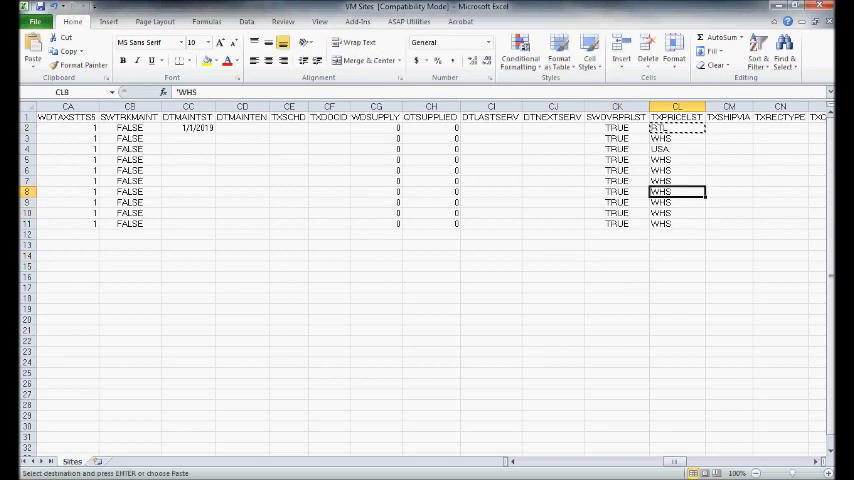
drag(676, 138, 676, 212)
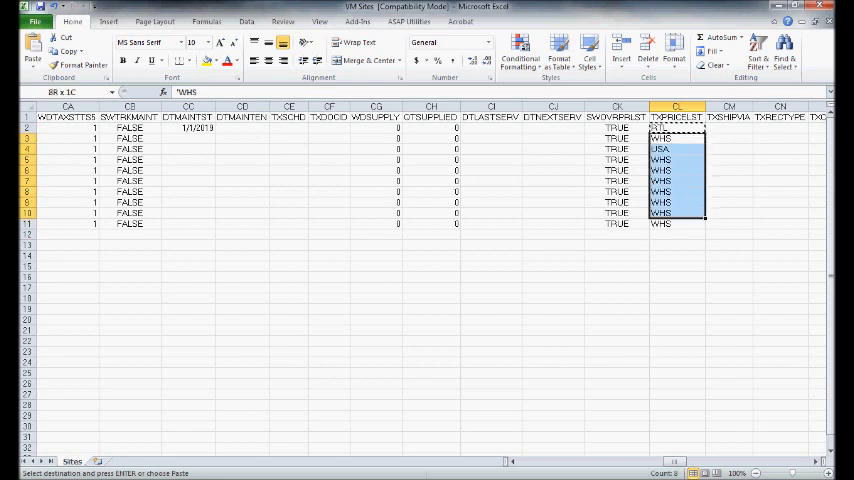
key(ctrl+v)
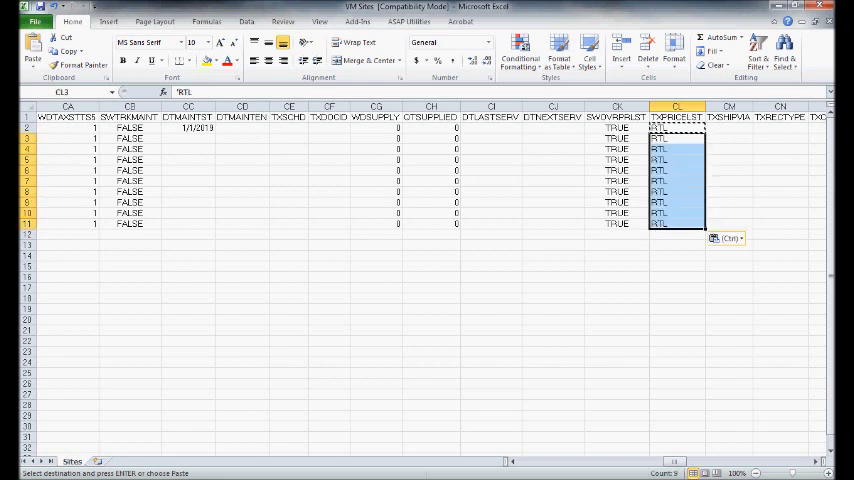
click(492, 234)
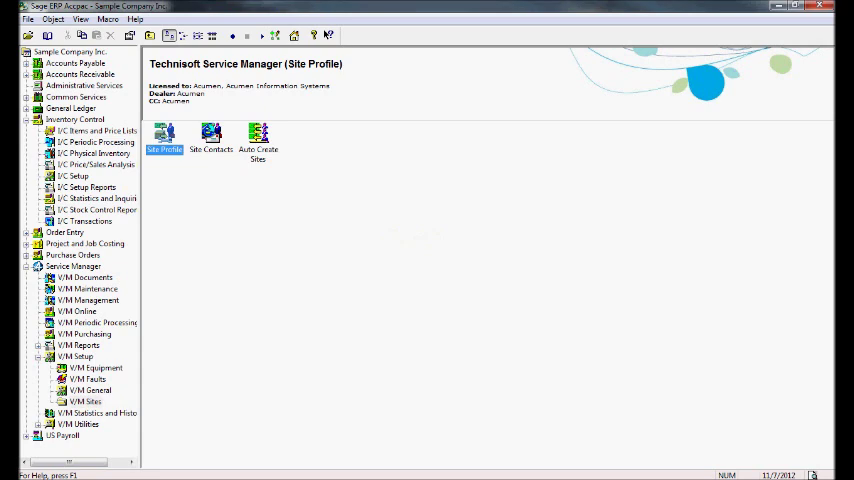
Reopen Site Profile and start an import of site records via File > Import > Import Sites.
double_click(164, 136)
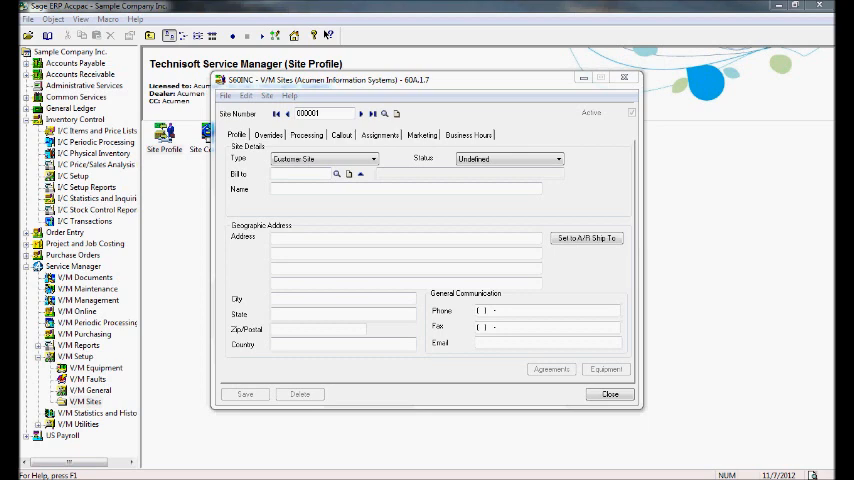
click(224, 96)
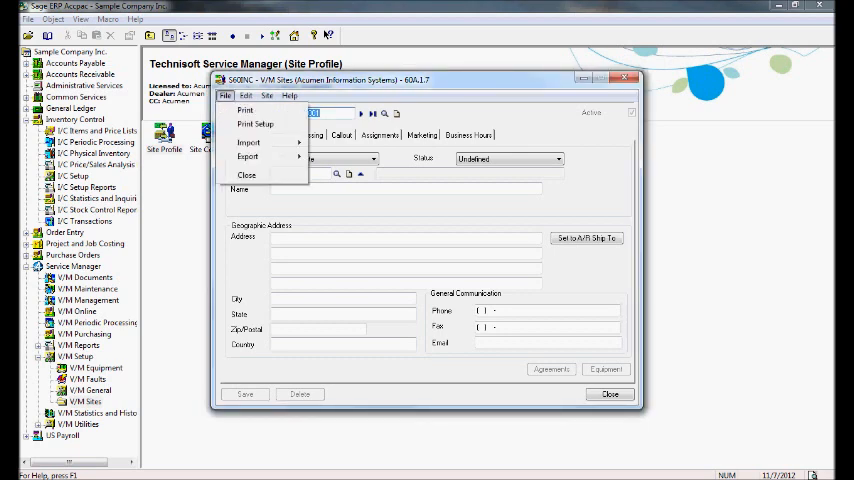
click(248, 142)
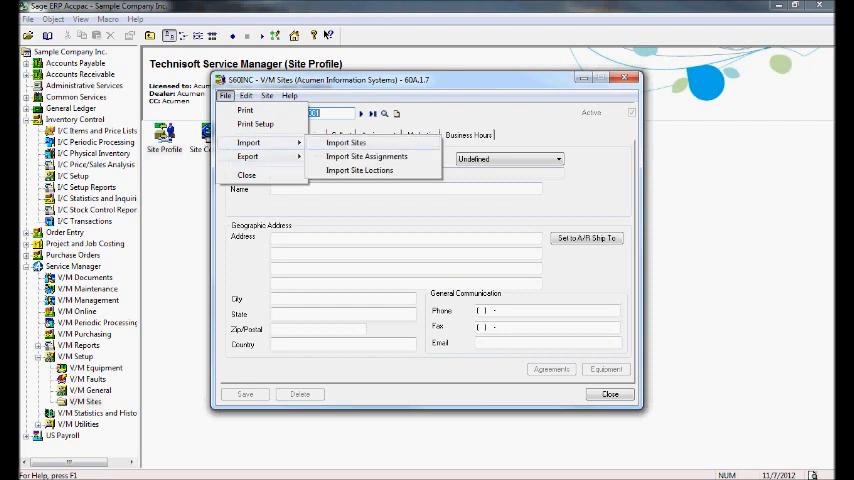
click(344, 142)
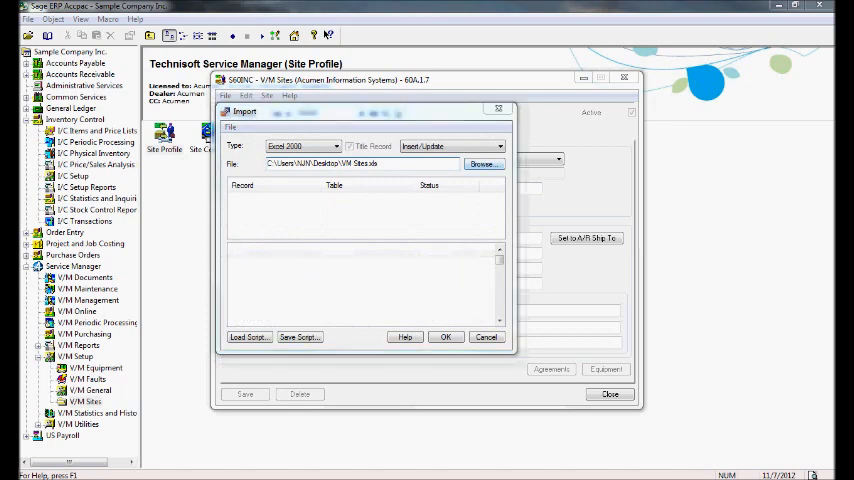
Select the edited VM Sites Excel workbook on the desktop as the import source.
click(484, 164)
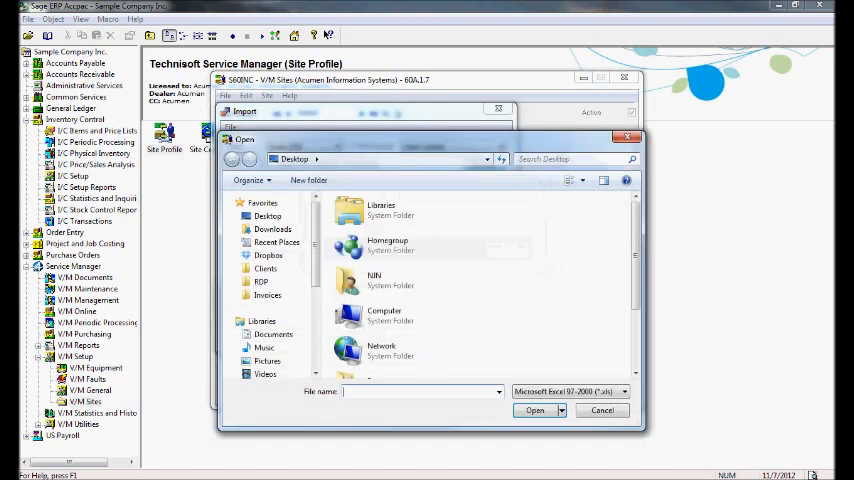
click(534, 410)
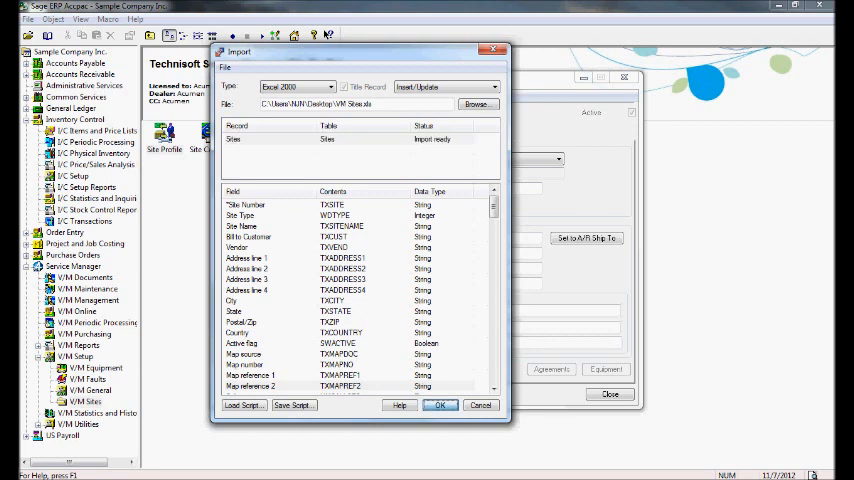
Import the California sites from the workbook and dismiss the results message.
click(440, 404)
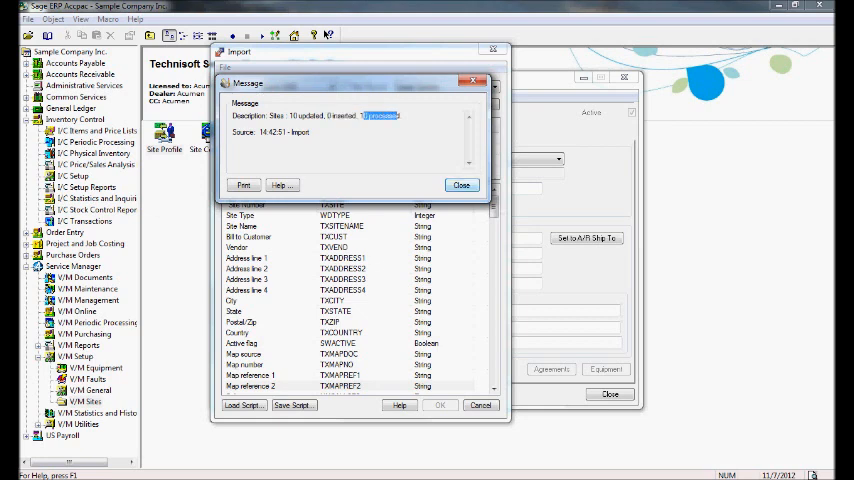
click(462, 184)
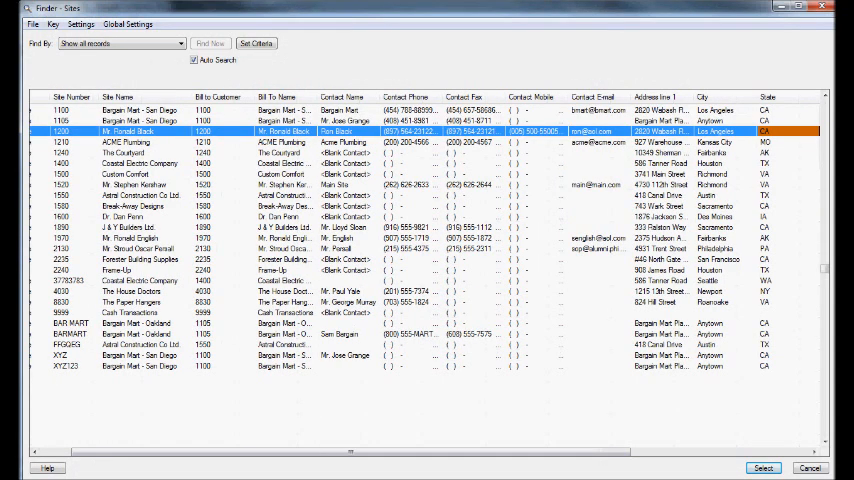
Verify the Mr. Ronald Black site's Overrides show Price List Override on with price list RTL.
double_click(128, 132)
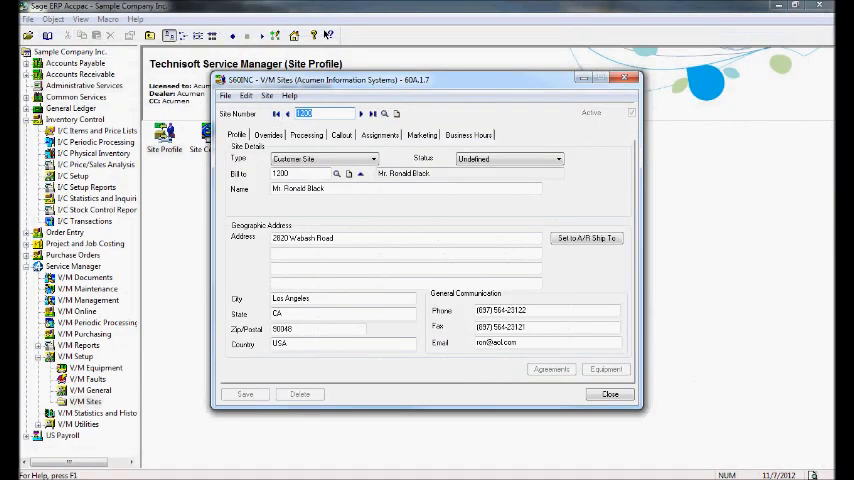
click(268, 136)
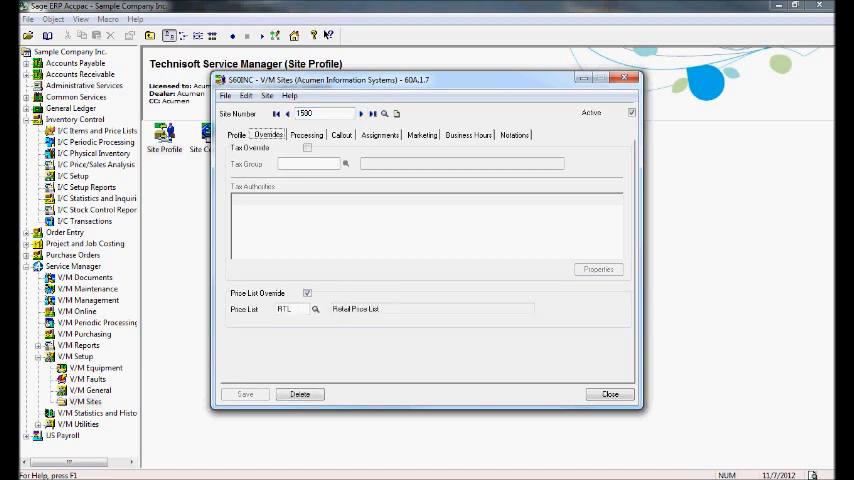
click(236, 136)
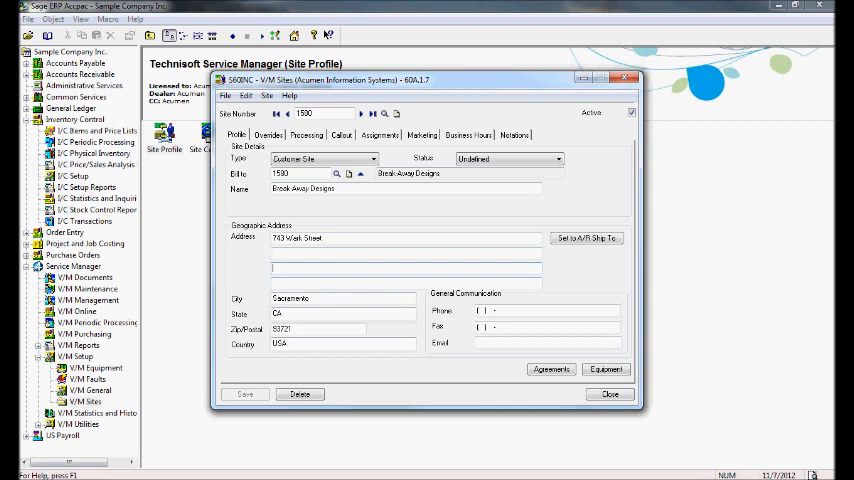
Review the Break Away Designs site's Assignments details, then bring up the File menu.
click(378, 136)
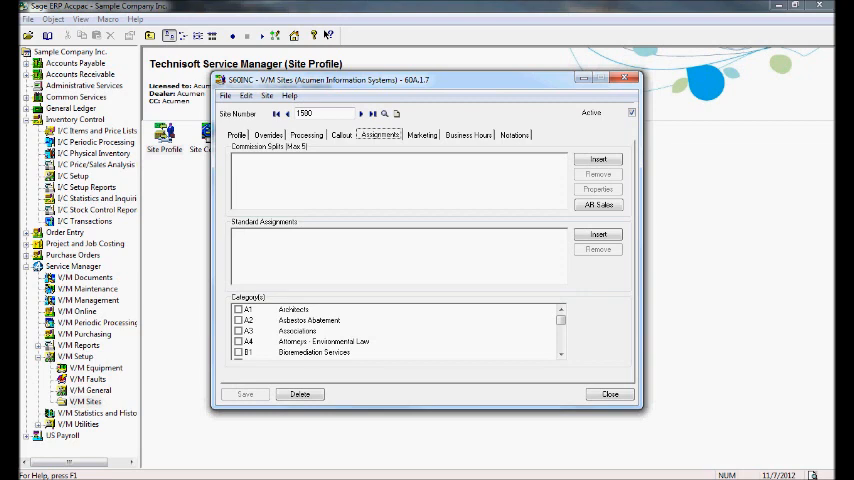
click(224, 96)
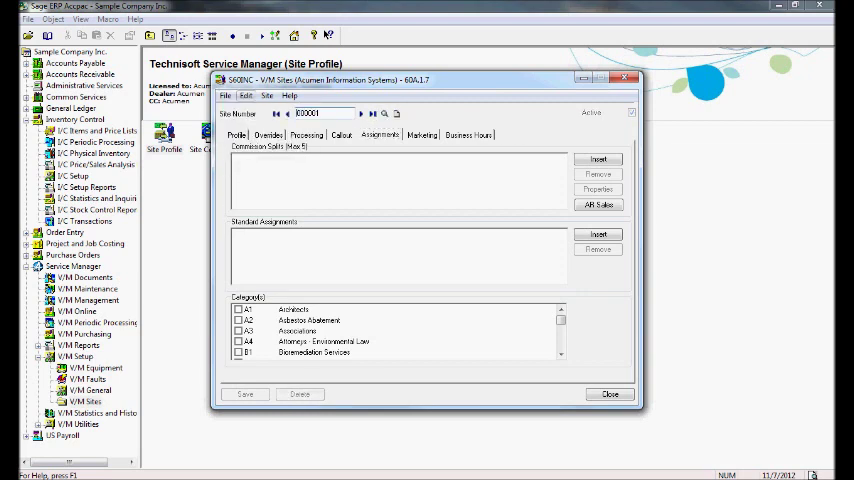
click(224, 96)
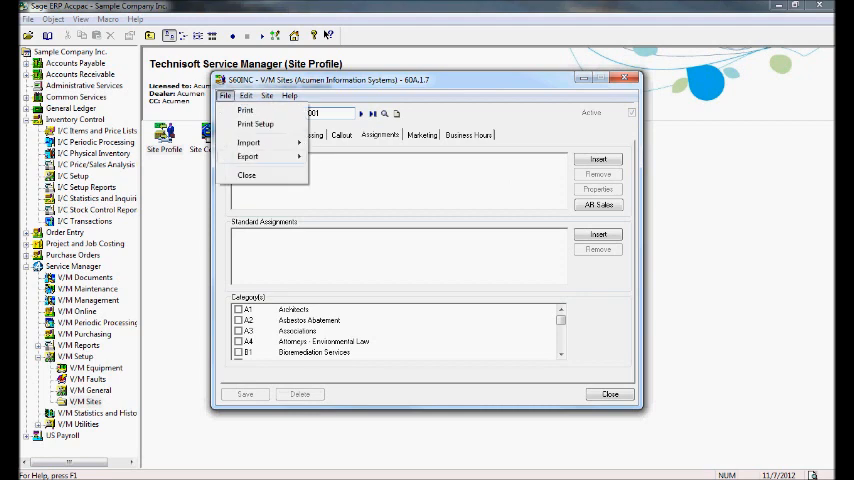